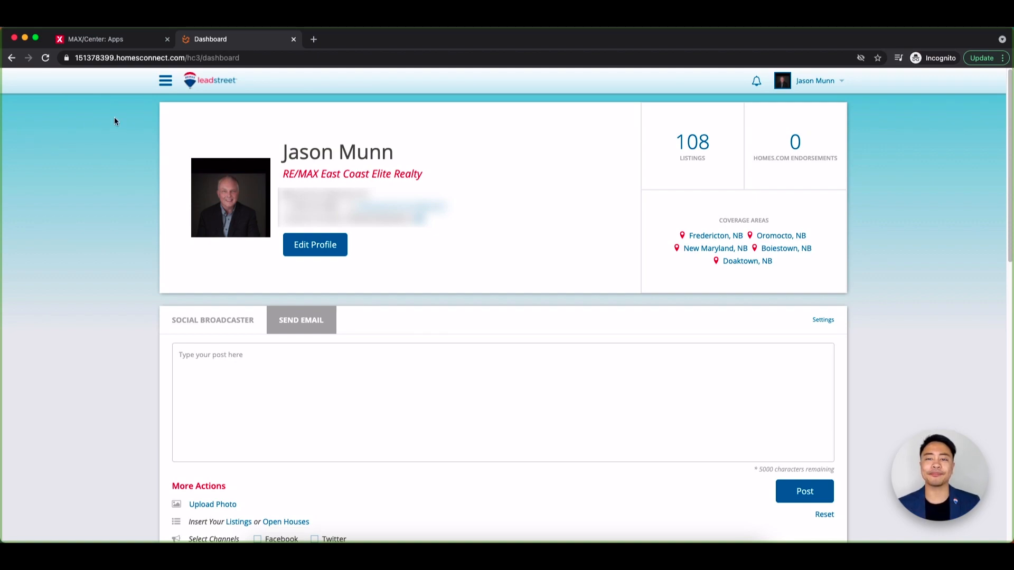
Step: Navigate from the site menu through Email Marketing to the Campaigns list
left_click(165, 80)
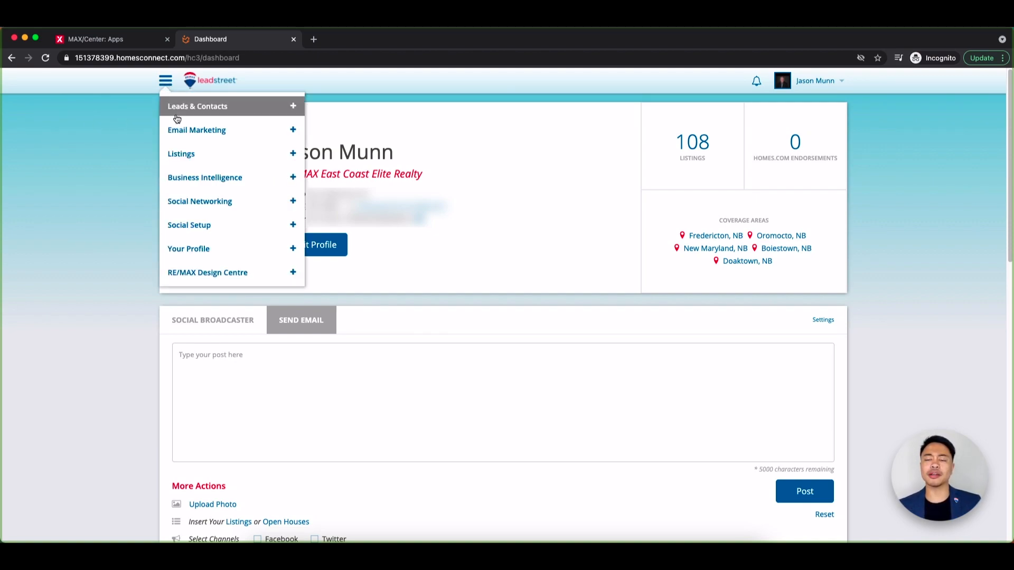
left_click(196, 130)
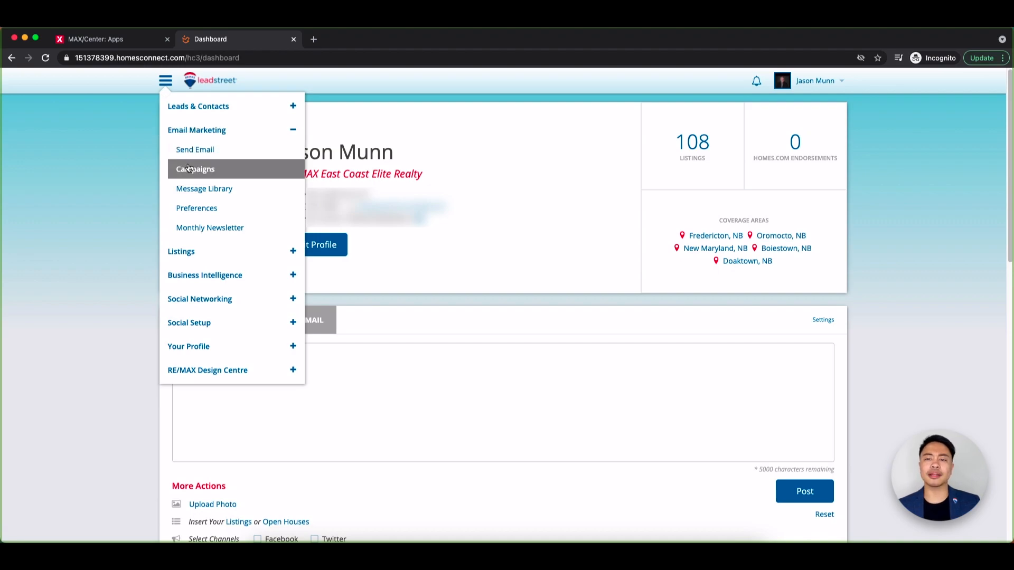
left_click(196, 169)
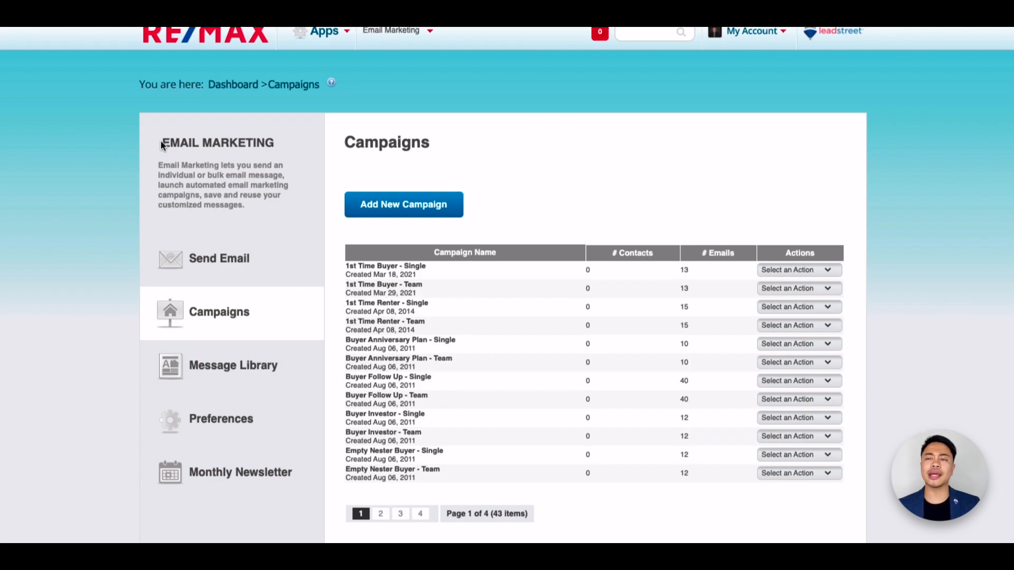
left_click(331, 82)
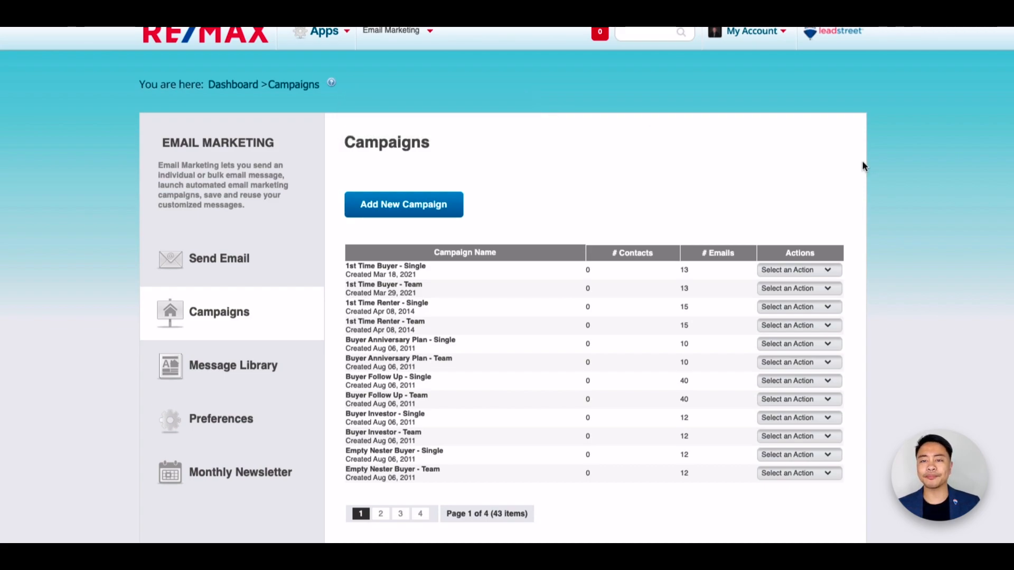
mouse_move(937, 262)
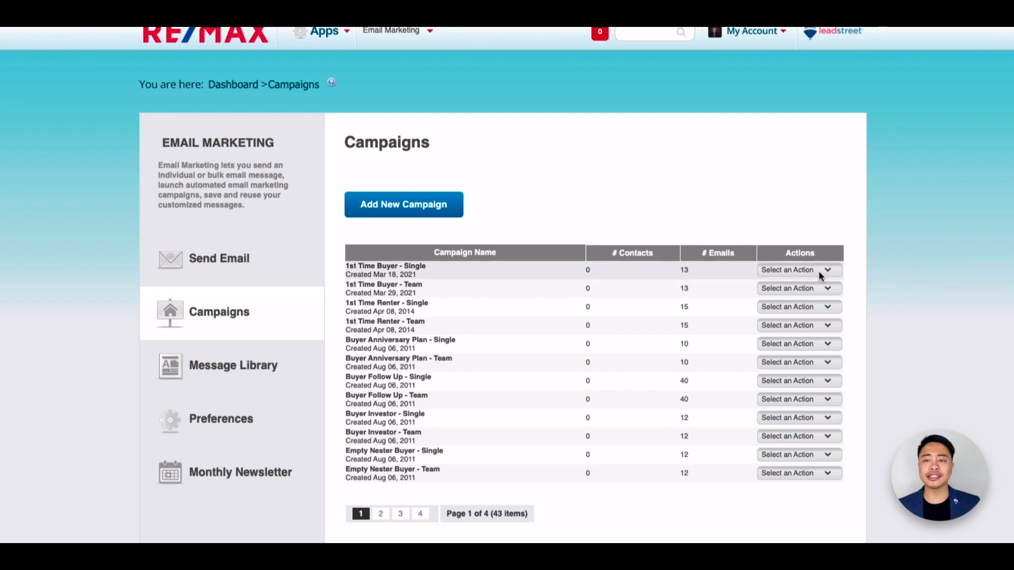
left_click(798, 270)
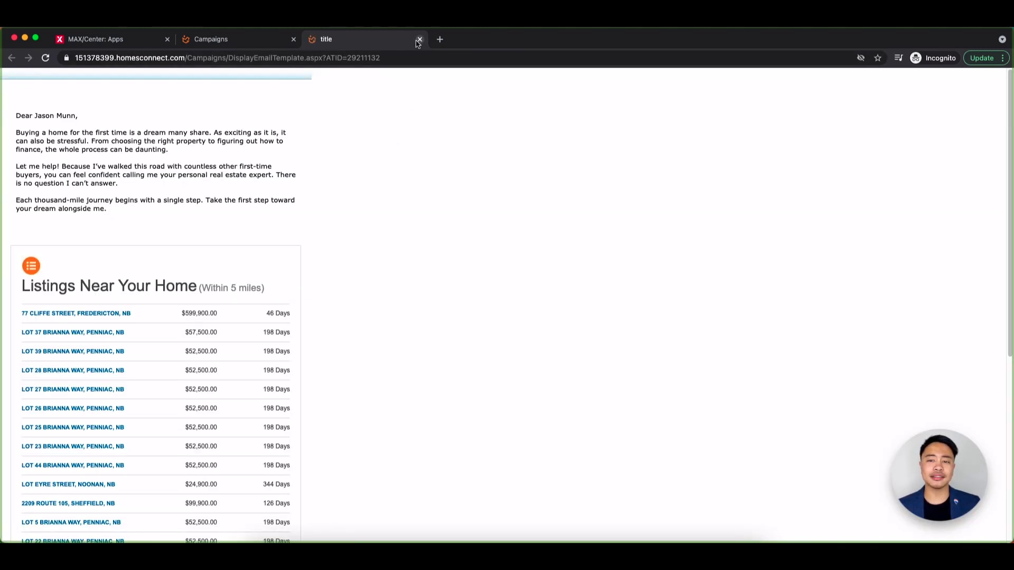
left_click(419, 39)
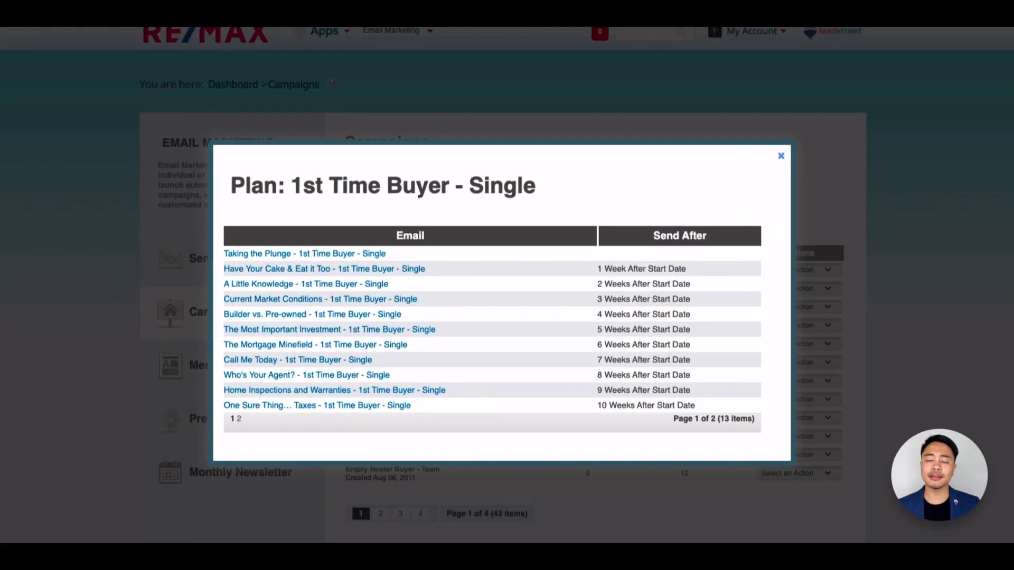
mouse_move(866, 147)
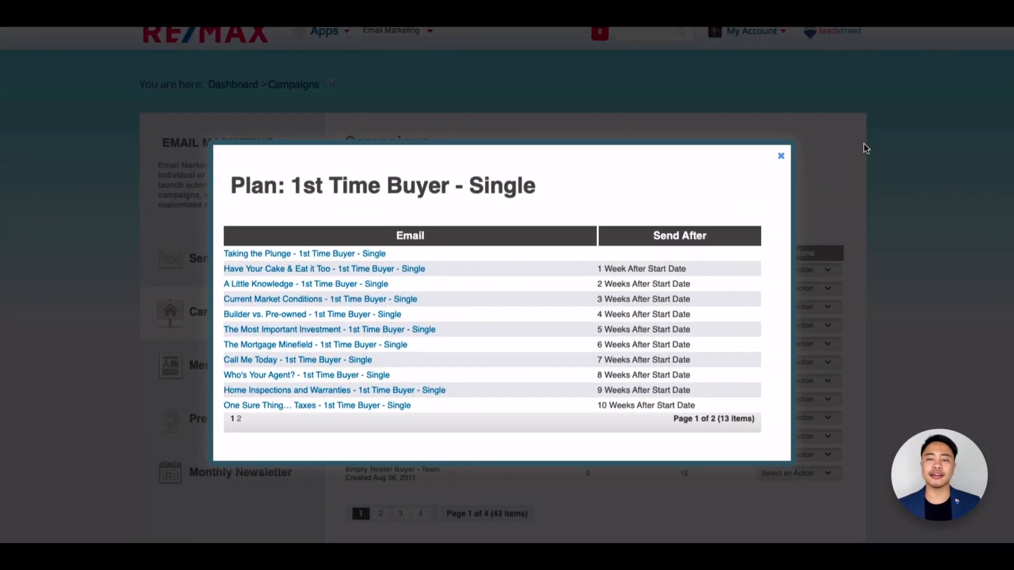
left_click(781, 155)
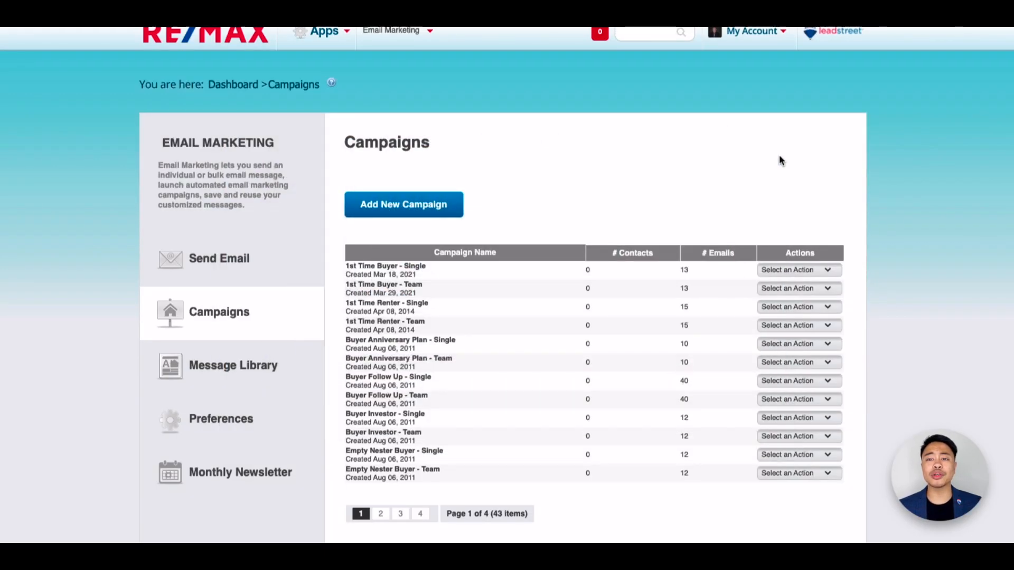
Step: Choose Edit from the 1st Time Buyer - Single campaign's Actions dropdown
left_click(798, 270)
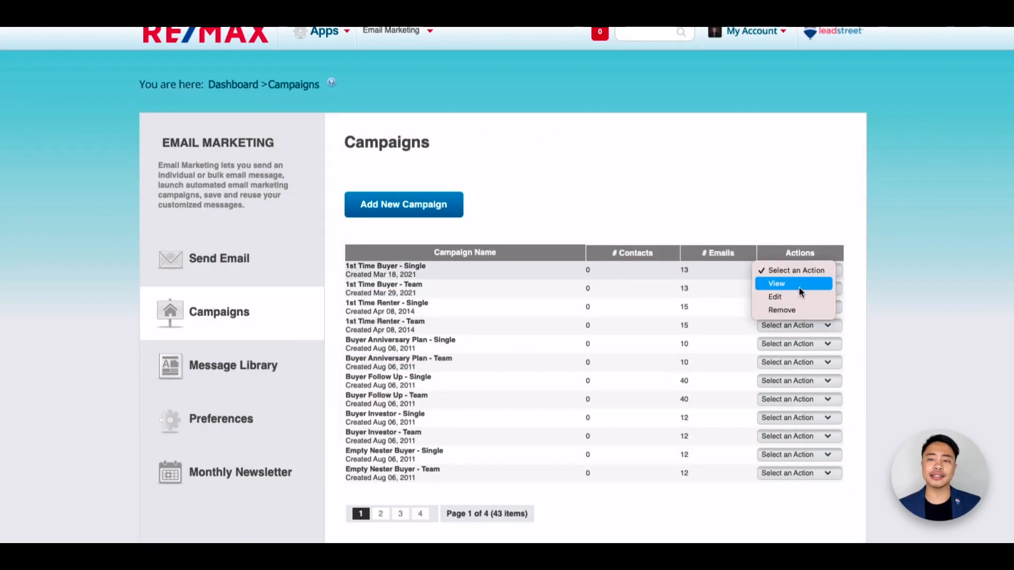
left_click(774, 297)
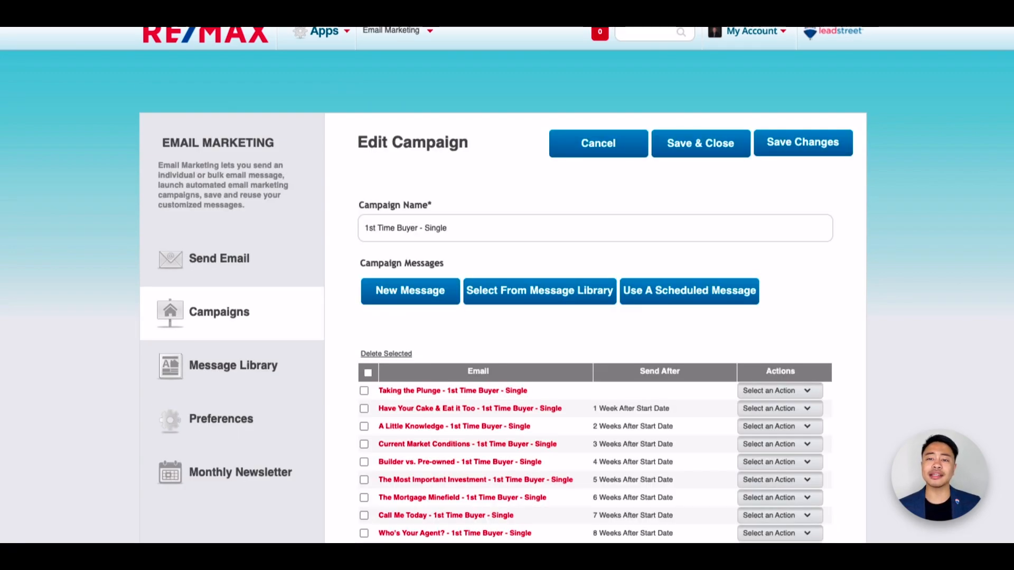
Step: Review the Taking the Plunge message actions and select every contact on the list page
left_click(779, 390)
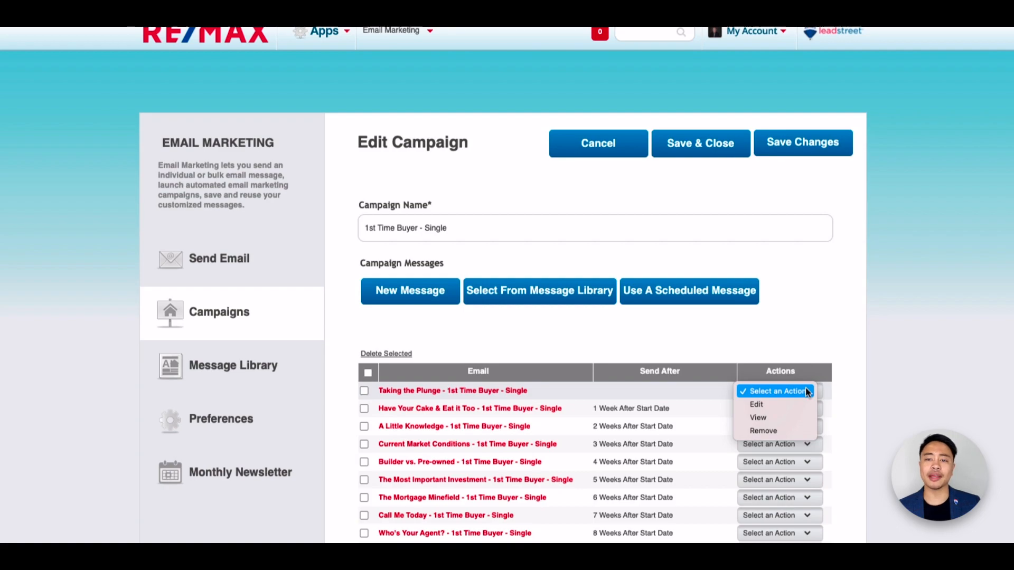
mouse_move(991, 313)
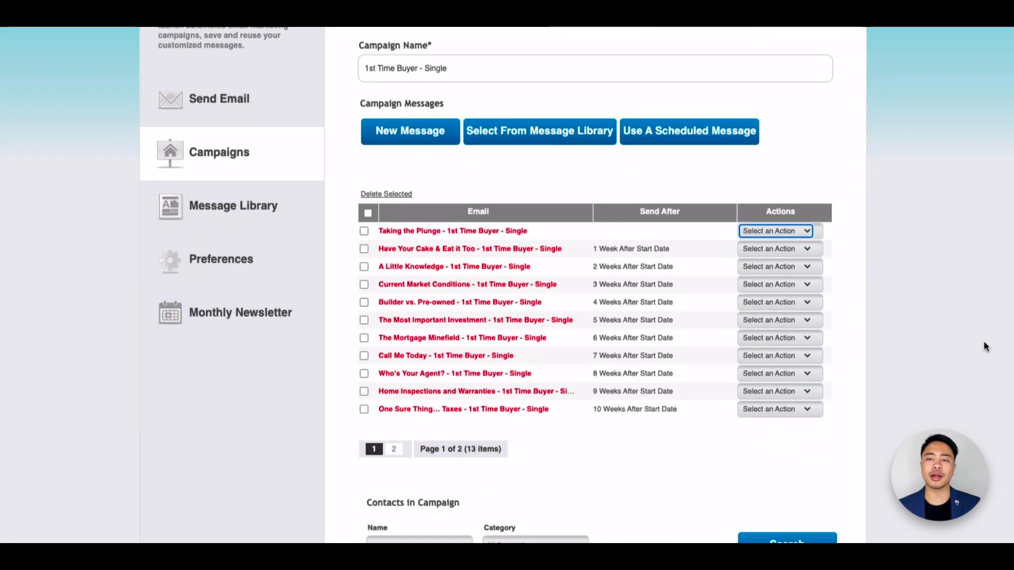
scroll("down", 3)
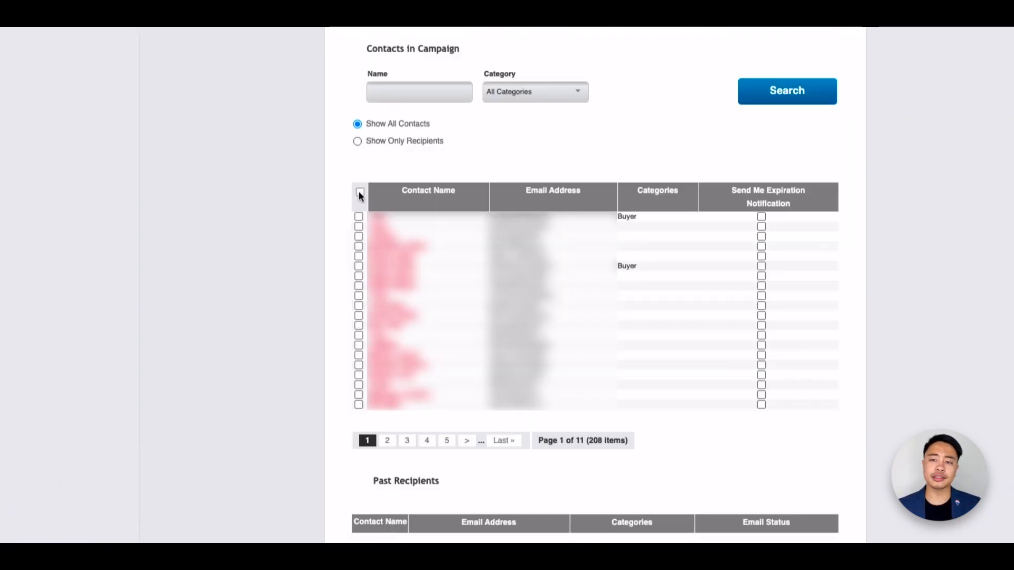
left_click(358, 195)
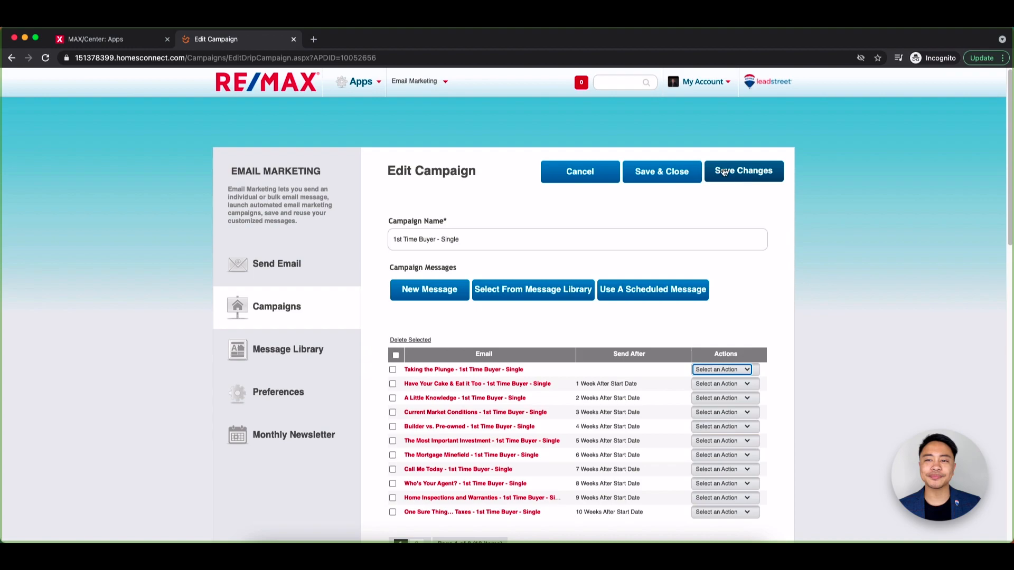
Step: Save the campaign edits and navigate via Email Marketing to the Monthly Newsletter page
left_click(743, 171)
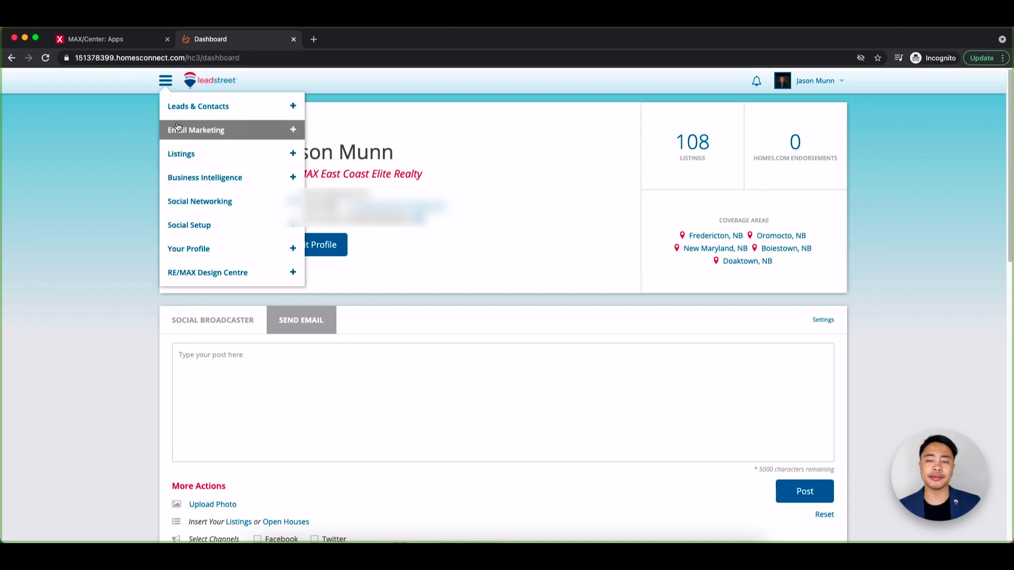
left_click(196, 129)
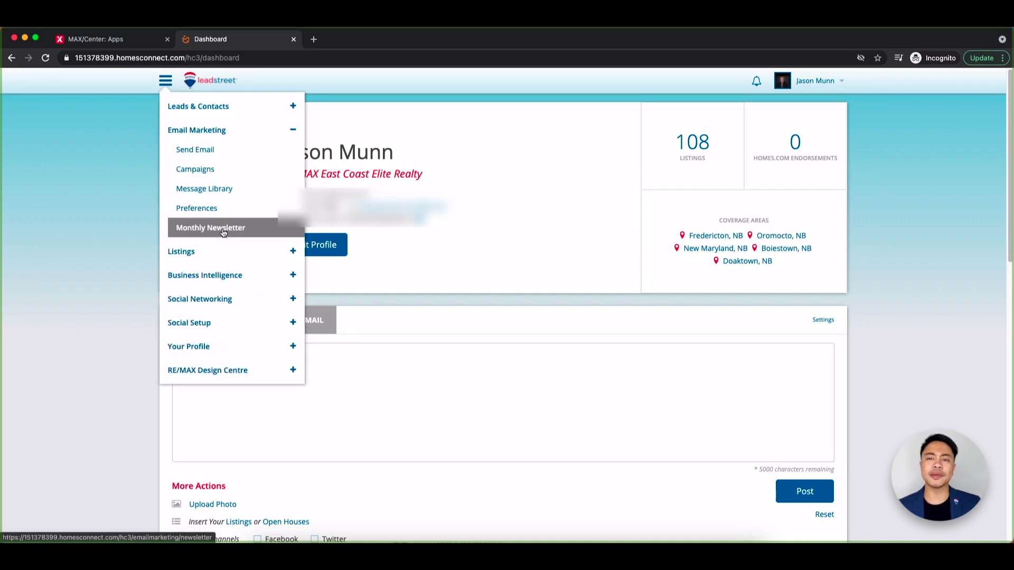
left_click(210, 227)
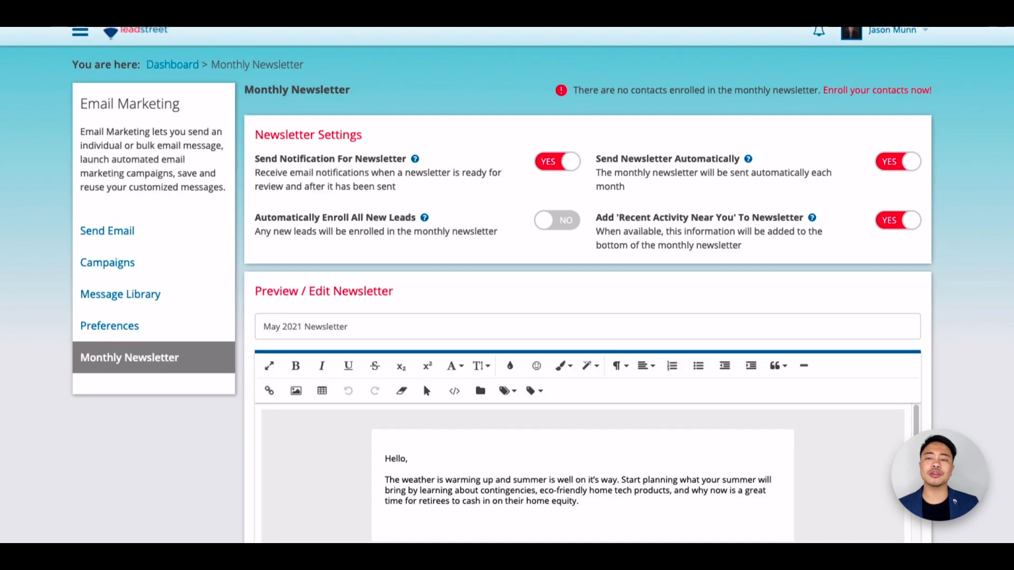
mouse_move(1009, 283)
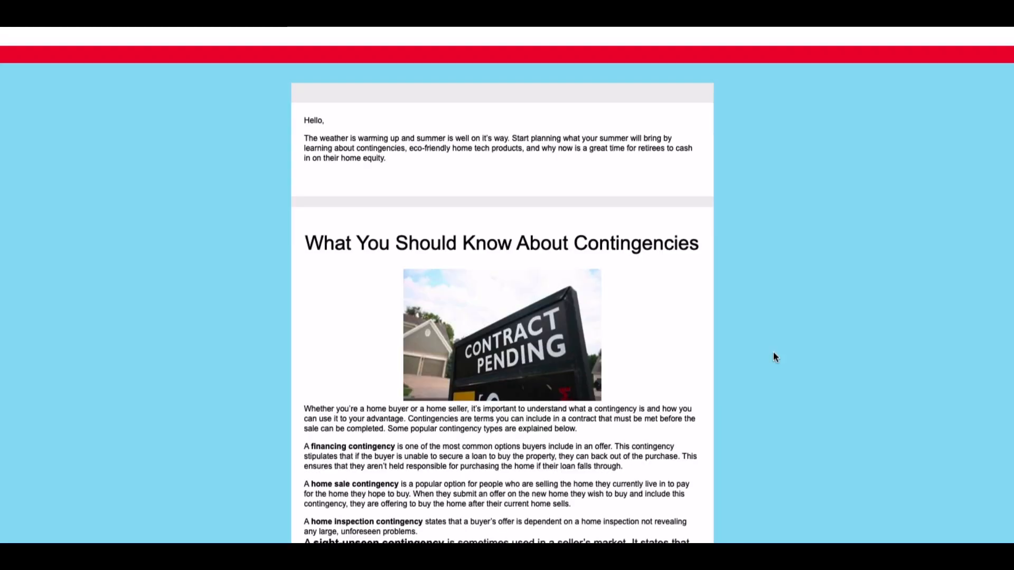
scroll("down", 3)
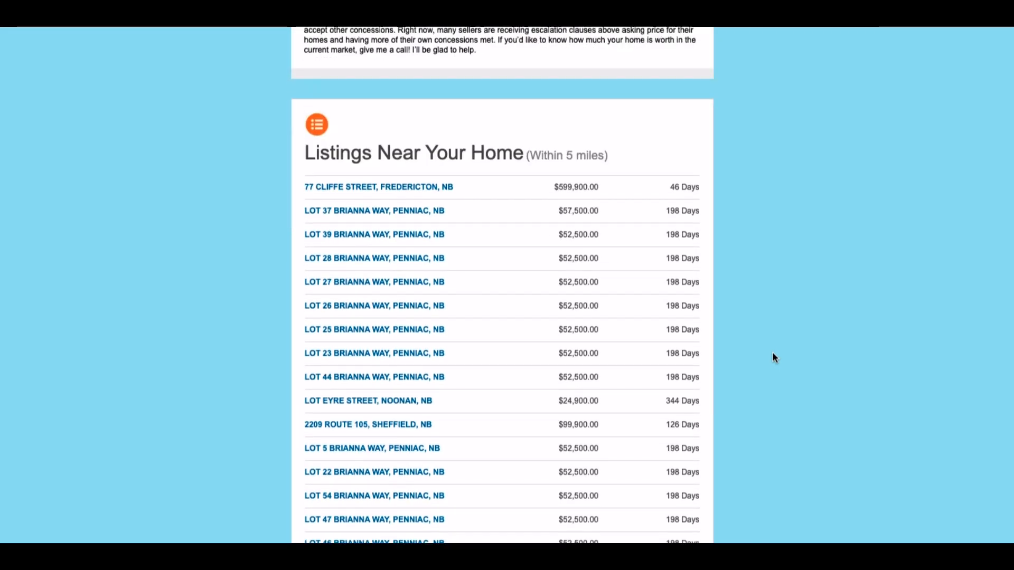
scroll("down", 3)
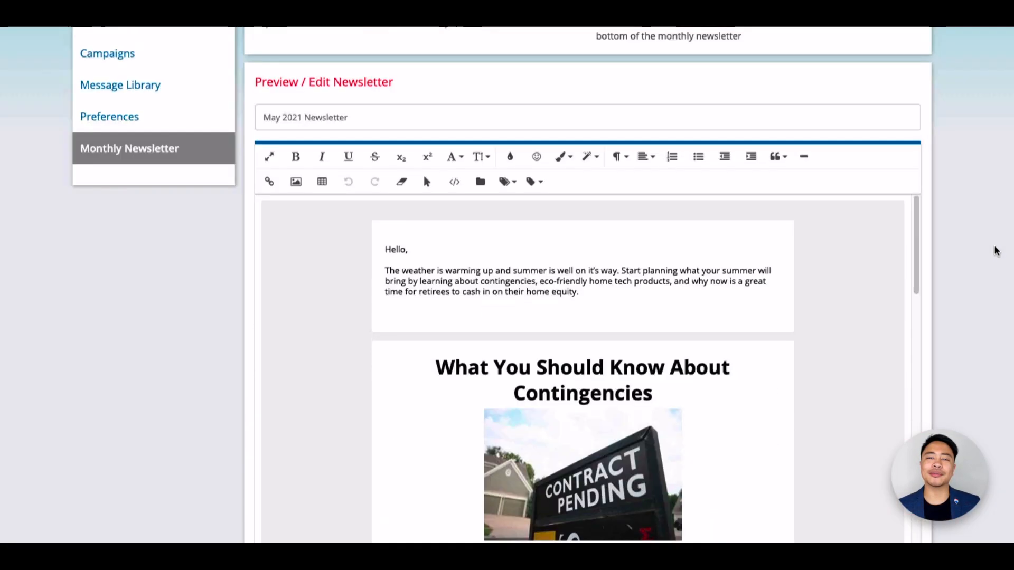
scroll("down", 3)
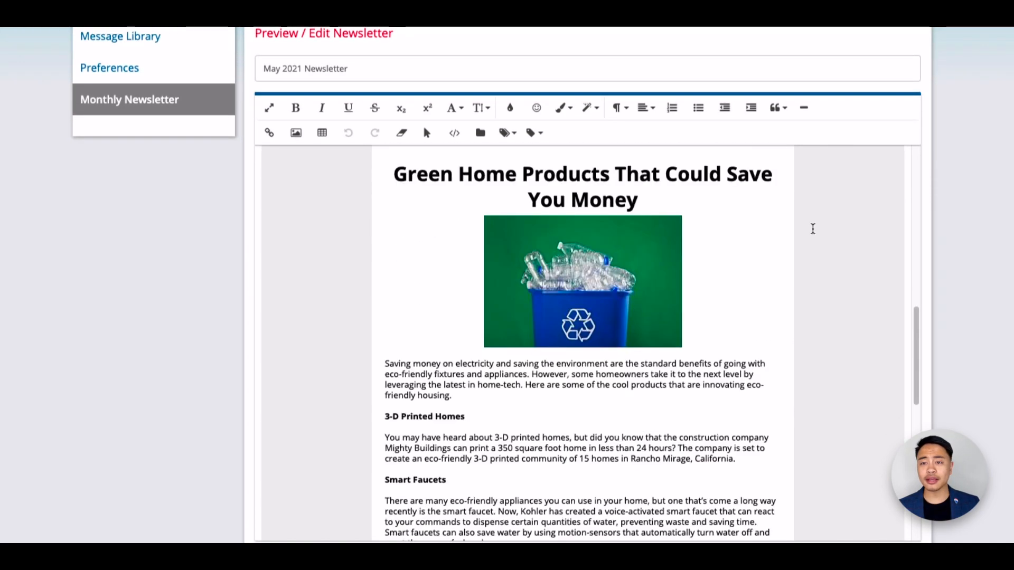
scroll("down", 3)
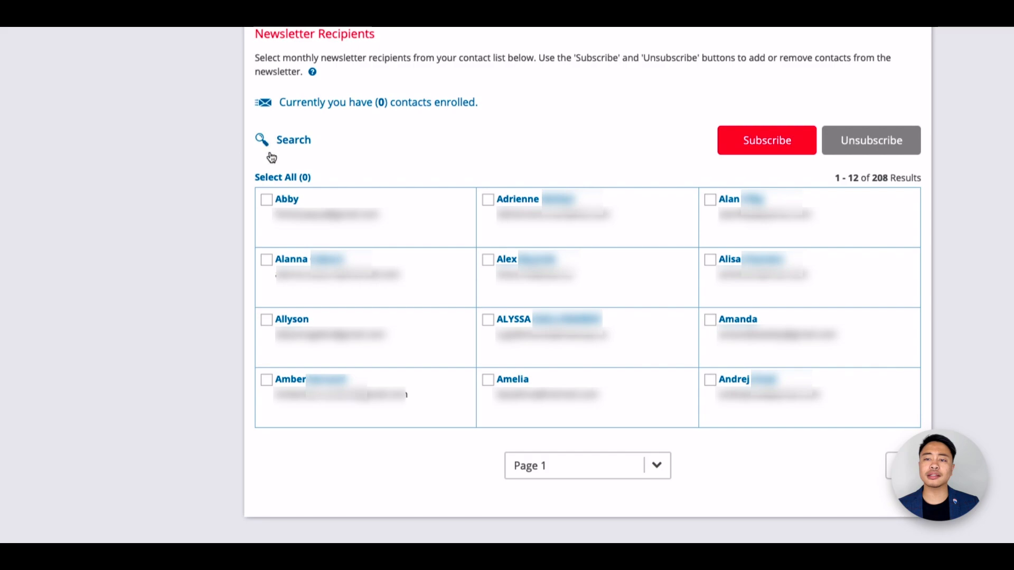
Step: Select all 12 contacts on the first Newsletter Recipients page
left_click(283, 177)
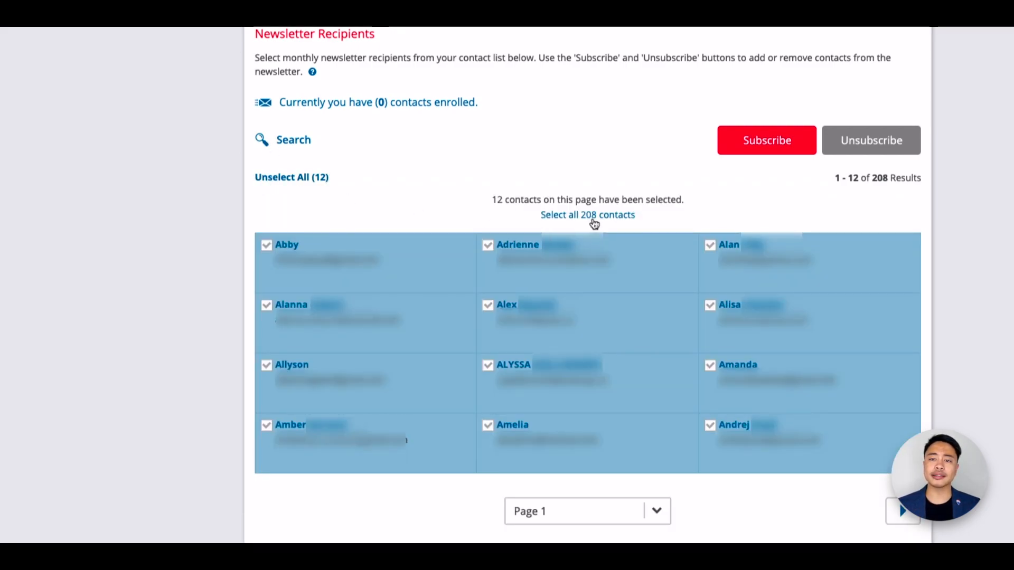